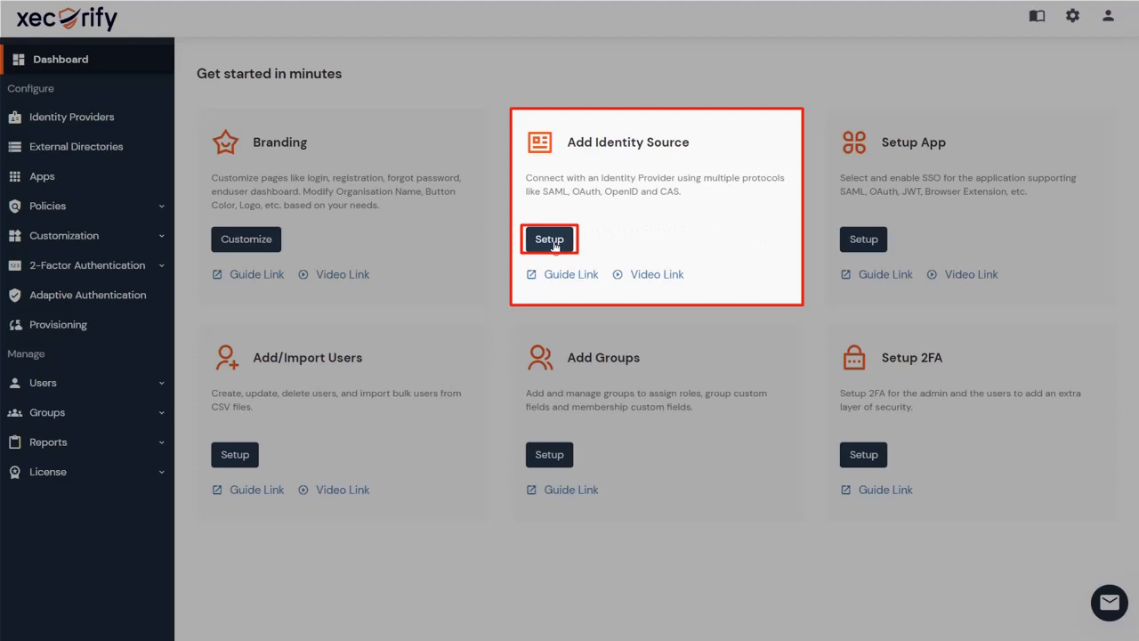
Open the Add Identity Provider page from Add Identity Source setup, on the SAML tab.
{"action": "left_click", "coordinate": [549, 239]}
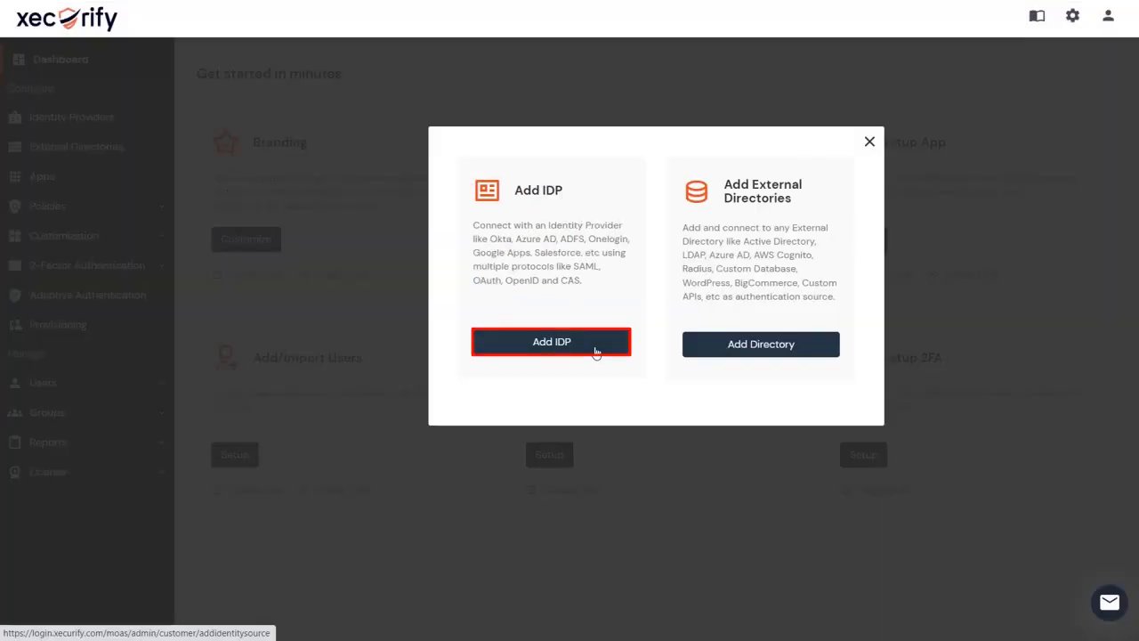
{"action": "left_click", "coordinate": [552, 341]}
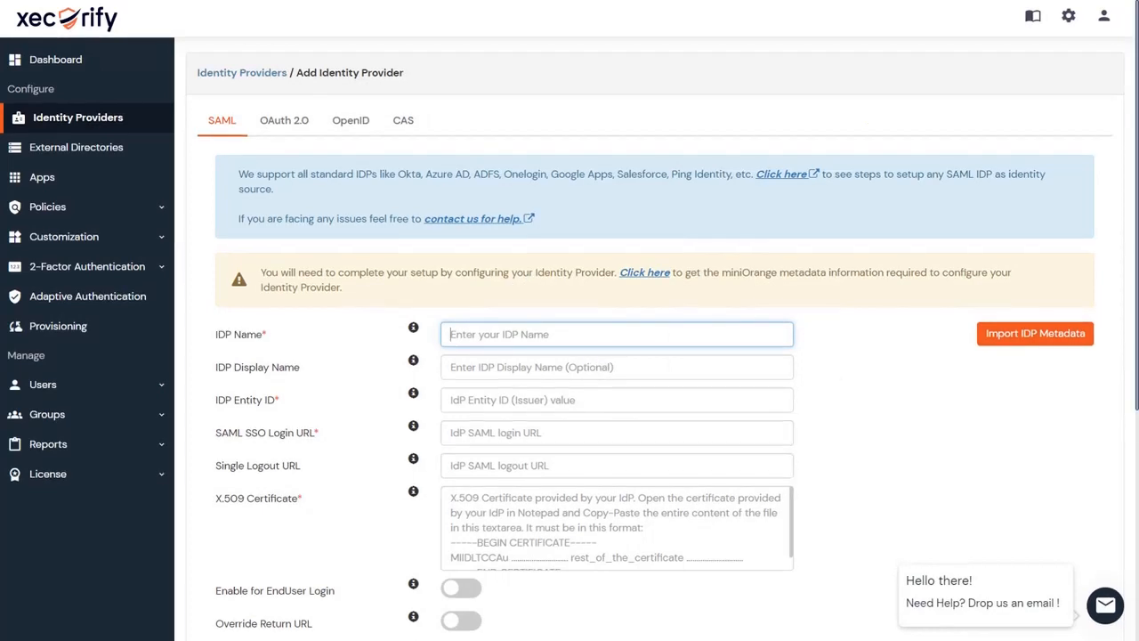
{"action": "left_click", "coordinate": [222, 119]}
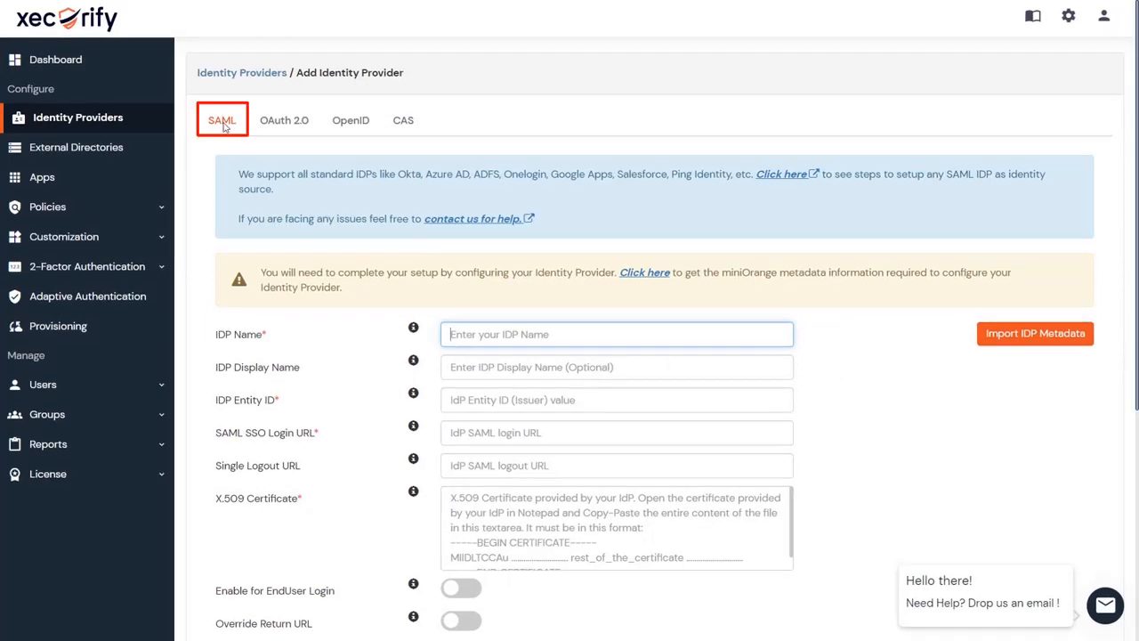
Browse the OAuth 2.0, OpenID and CAS tabs, then return to the SAML form and scroll it.
{"action": "left_click", "coordinate": [349, 120]}
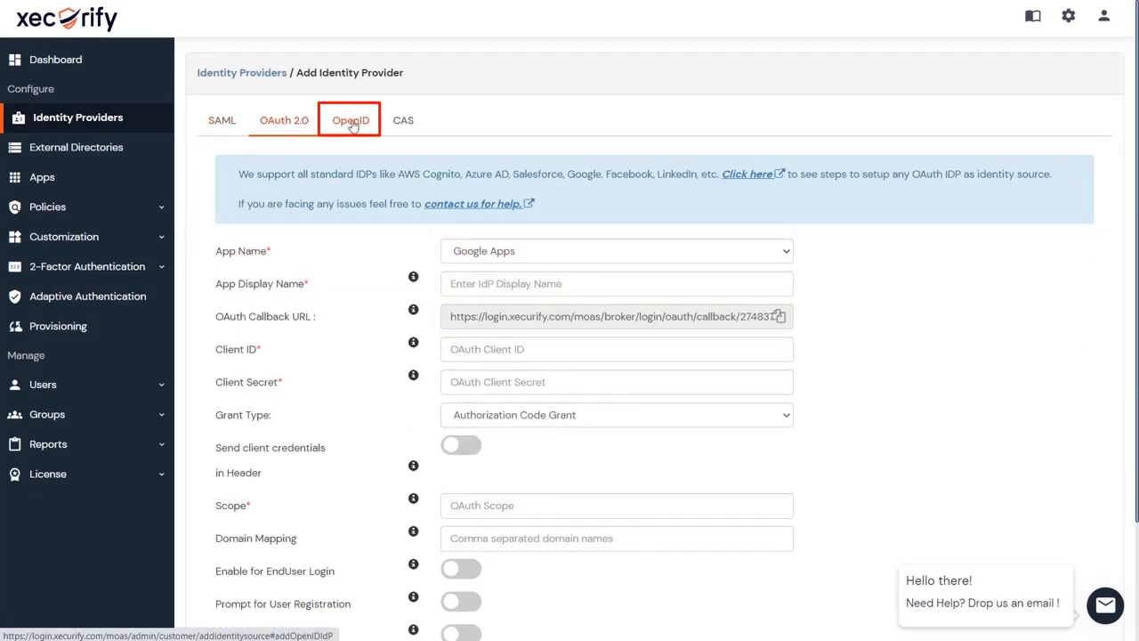
{"action": "left_click", "coordinate": [402, 120]}
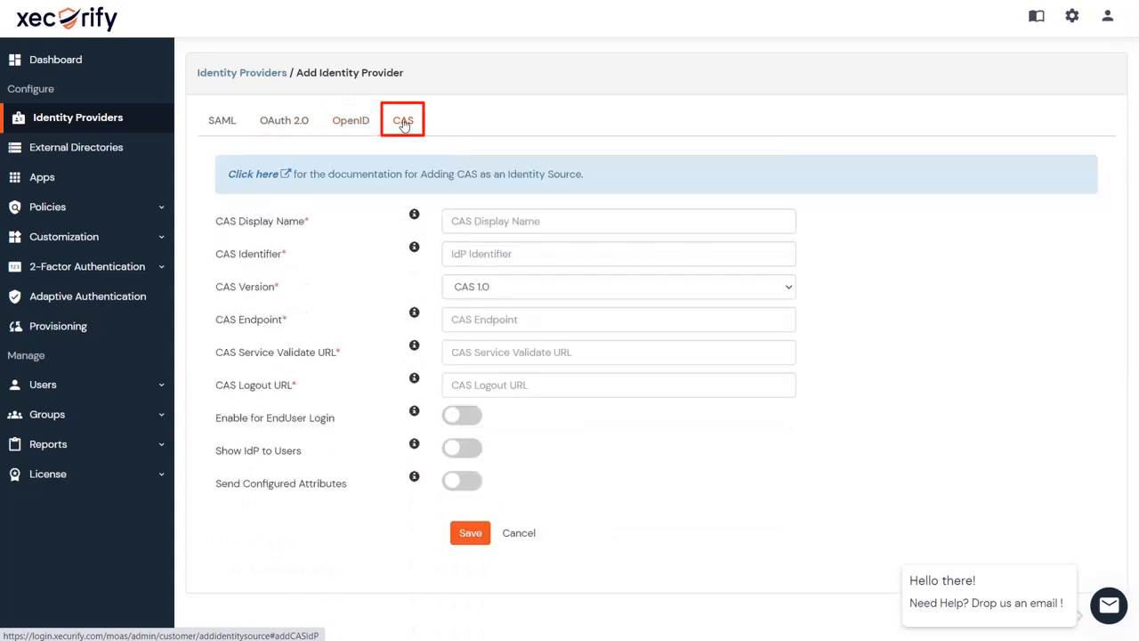
{"action": "left_click", "coordinate": [403, 120]}
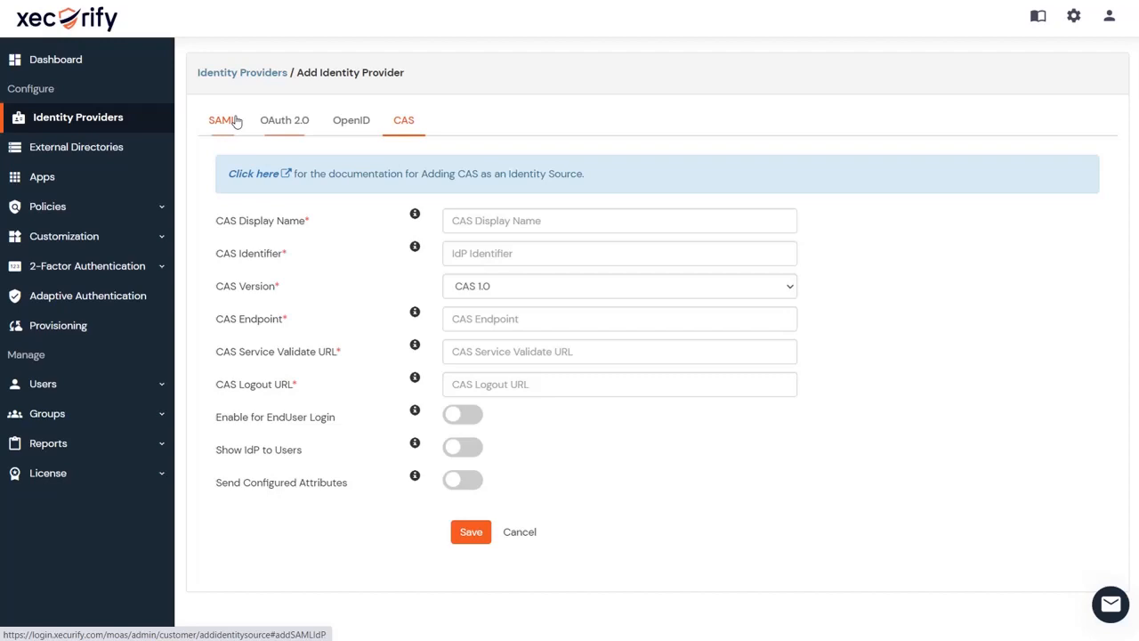
{"action": "left_click", "coordinate": [222, 119]}
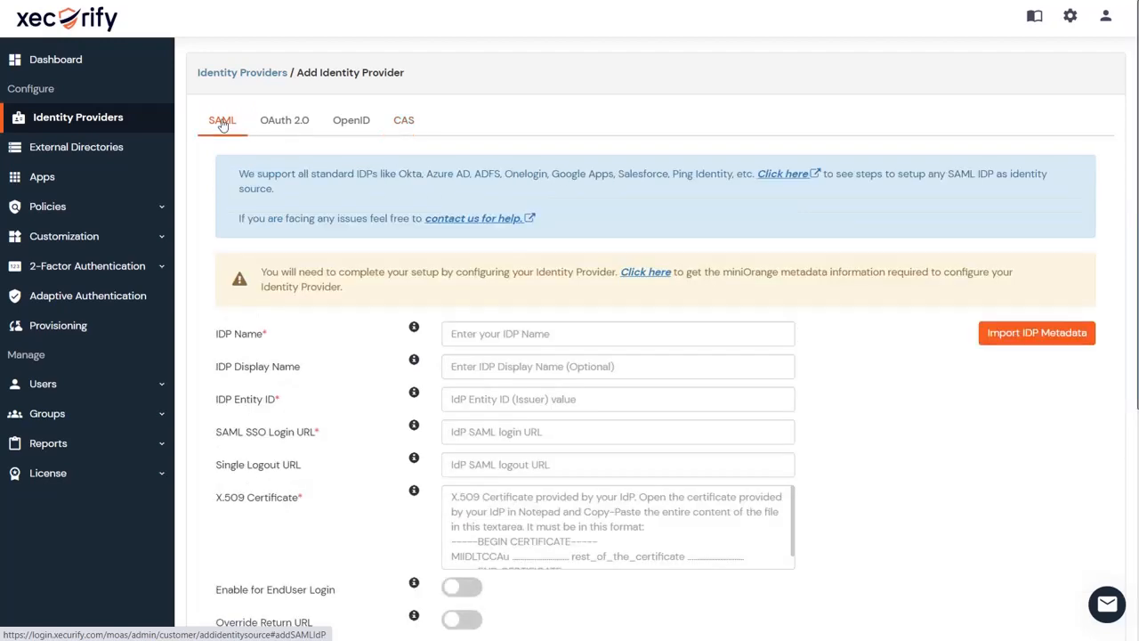
{"action": "scroll", "scroll_direction": "down", "scroll_amount": 3}
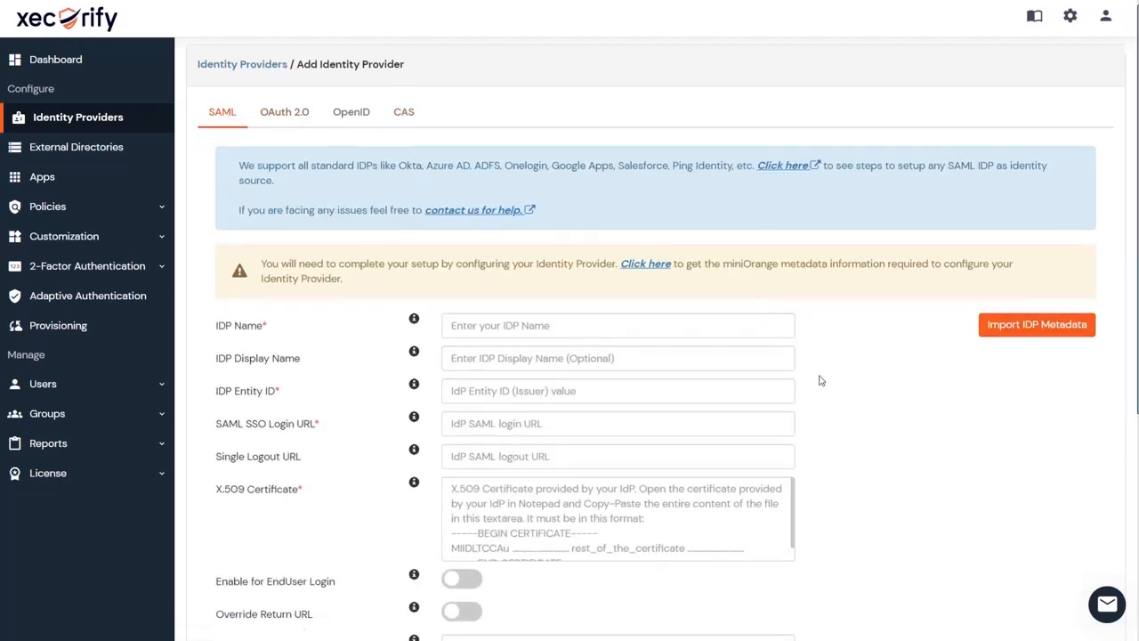
{"action": "scroll", "scroll_direction": "down", "scroll_amount": 3}
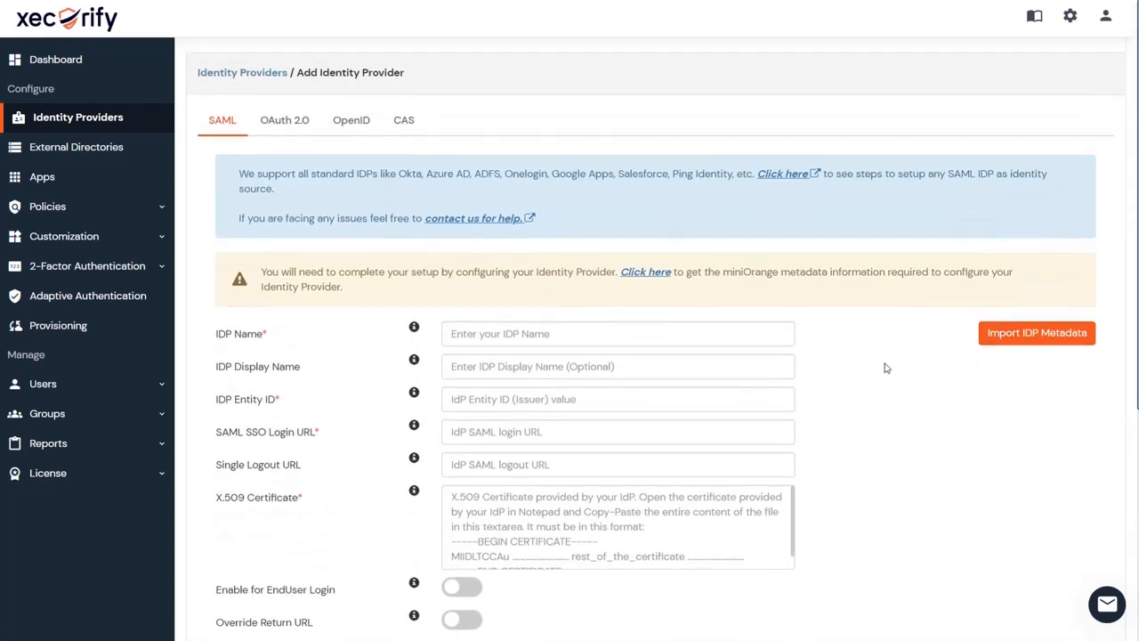
{"action": "left_click", "coordinate": [1037, 332]}
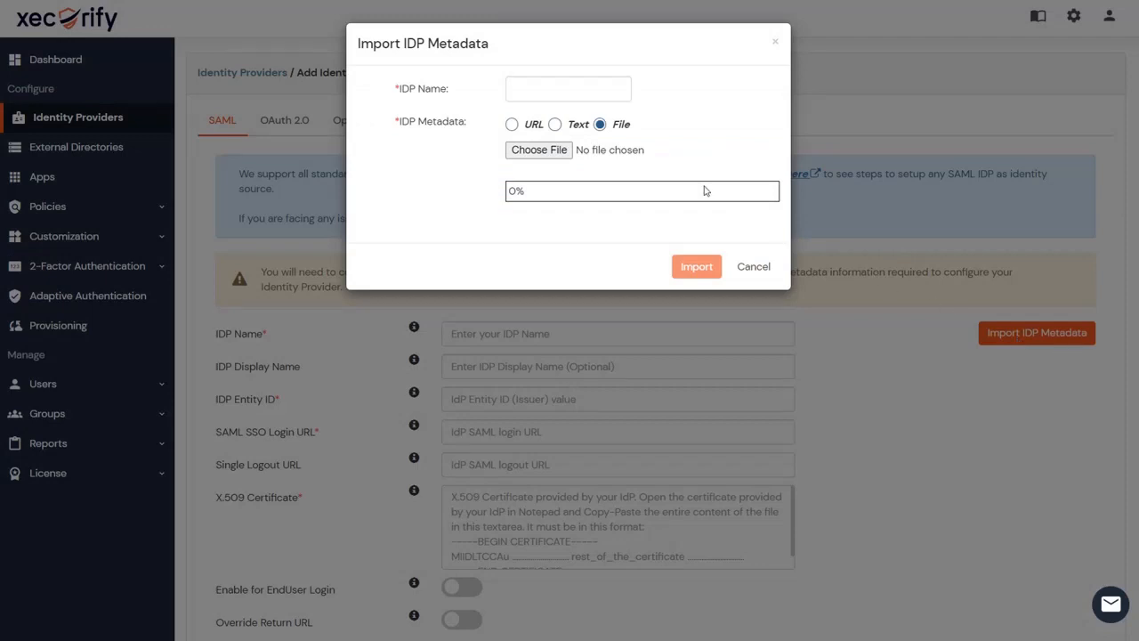
{"action": "left_click", "coordinate": [512, 124]}
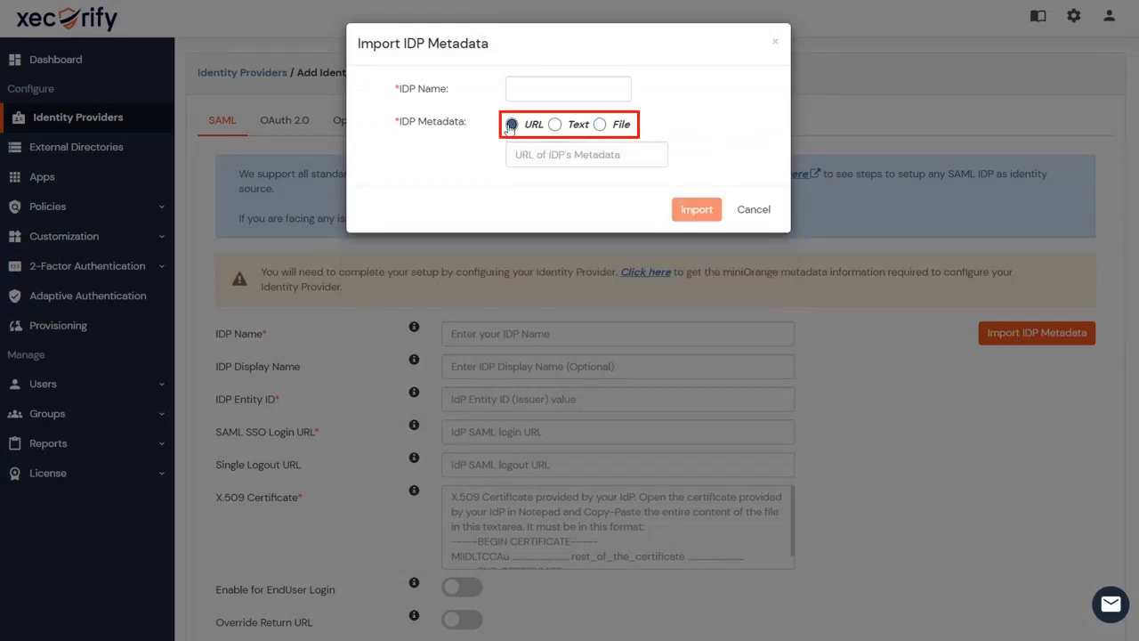
{"action": "left_click", "coordinate": [601, 124]}
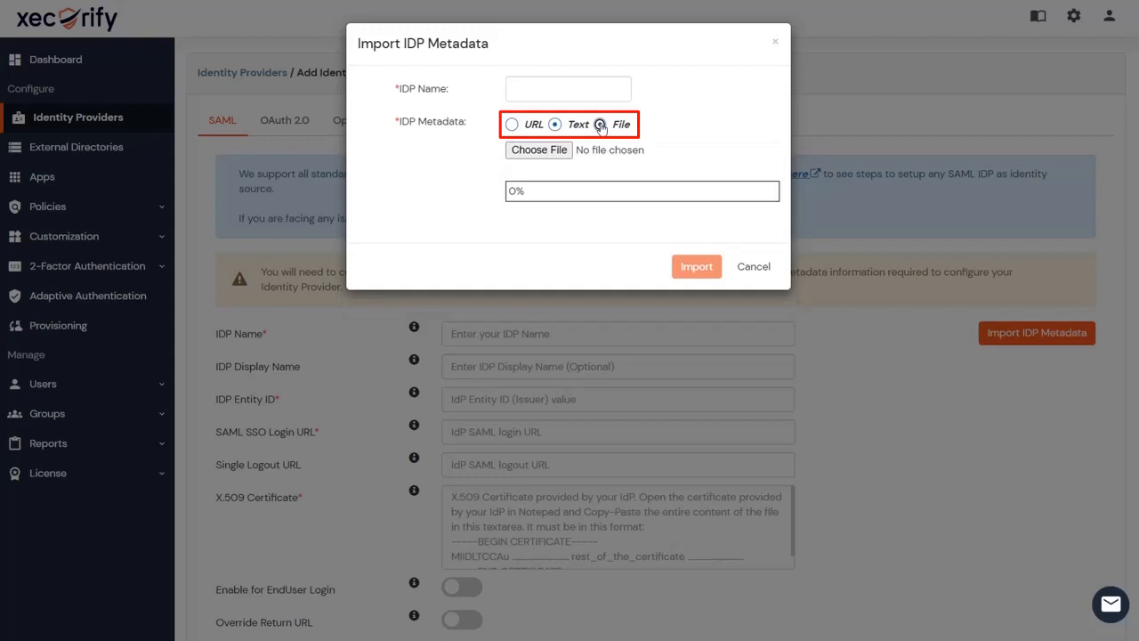
{"action": "left_click", "coordinate": [599, 123]}
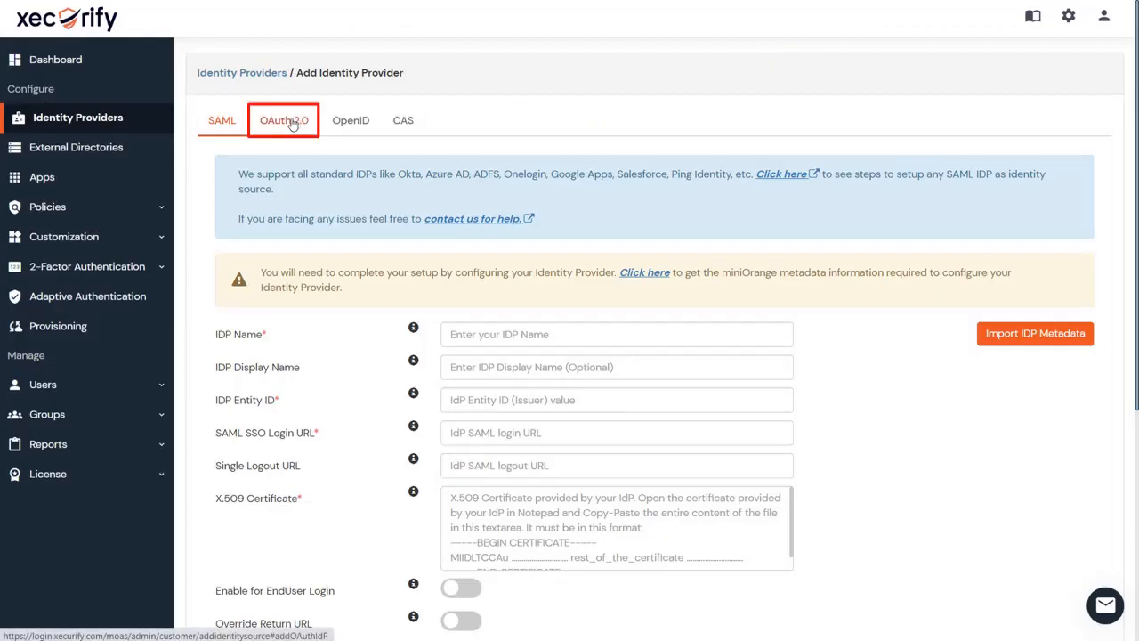
Pick Custom Provider as the OAuth 2.0 app type and save the provider form.
{"action": "left_click", "coordinate": [283, 120]}
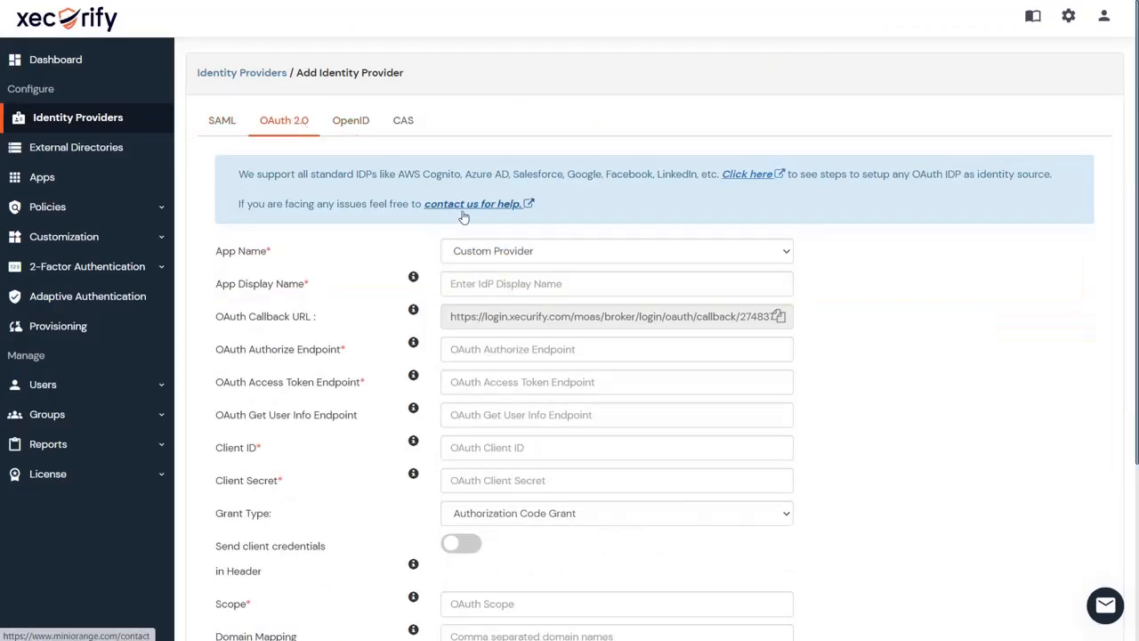
{"action": "left_click", "coordinate": [617, 250]}
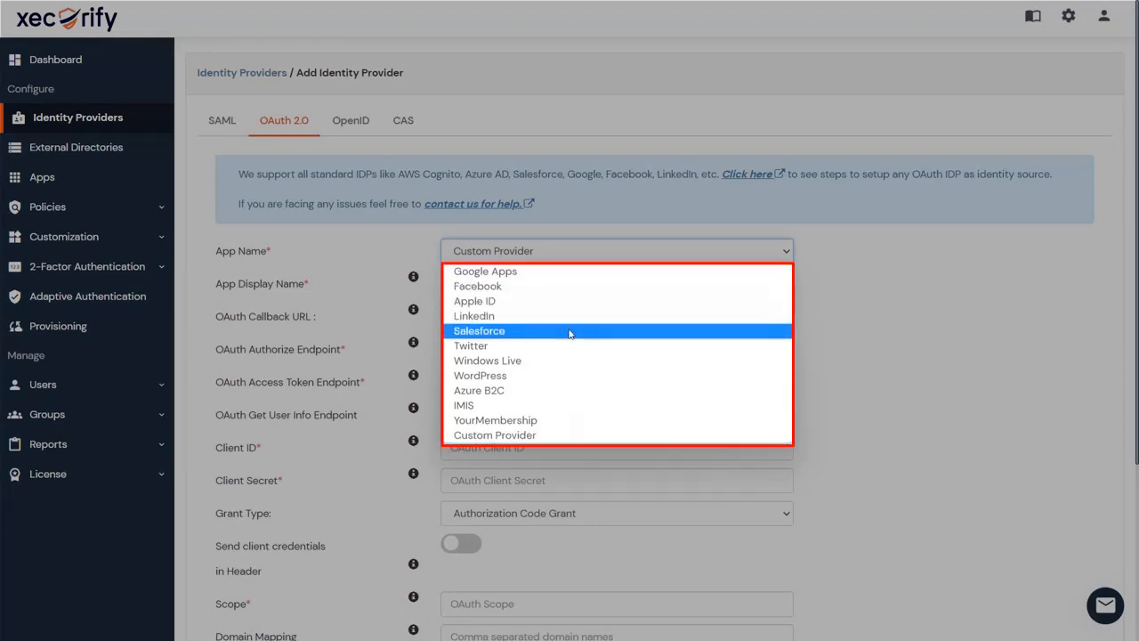
{"action": "mouse_move", "coordinate": [583, 435]}
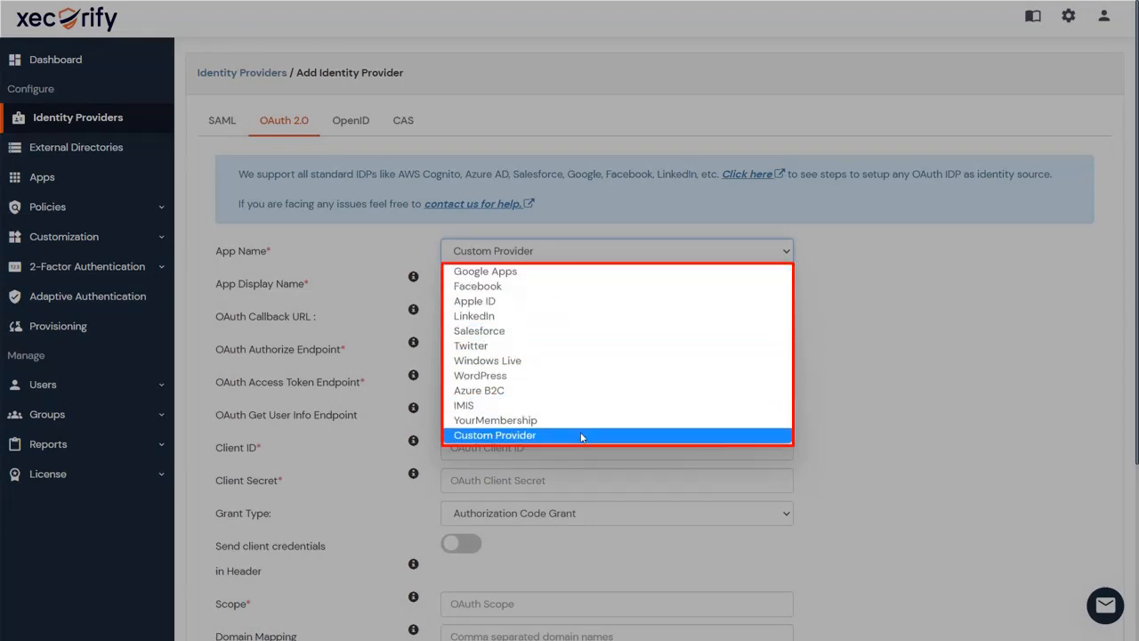
{"action": "left_click", "coordinate": [495, 435]}
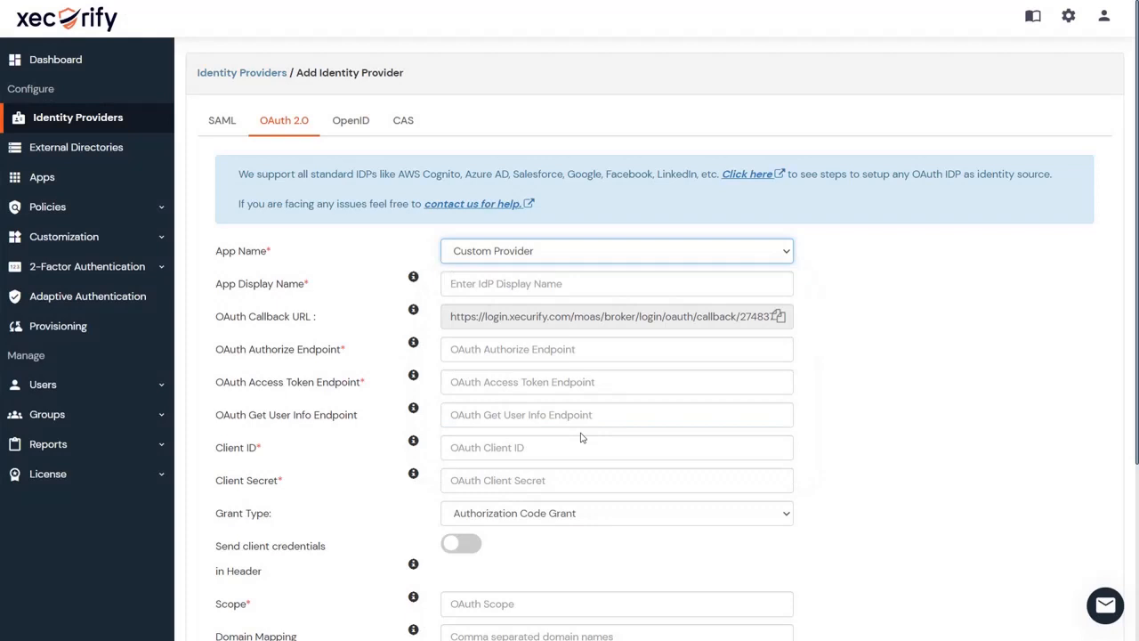
{"action": "scroll", "scroll_direction": "down", "scroll_amount": 3}
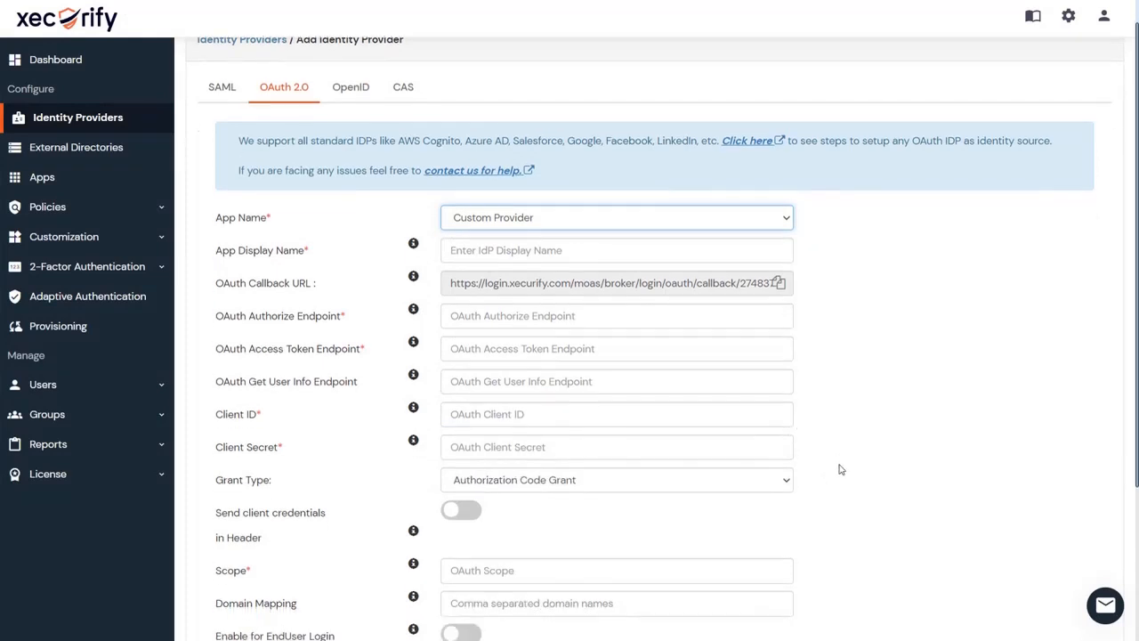
{"action": "scroll", "scroll_direction": "down", "scroll_amount": 3}
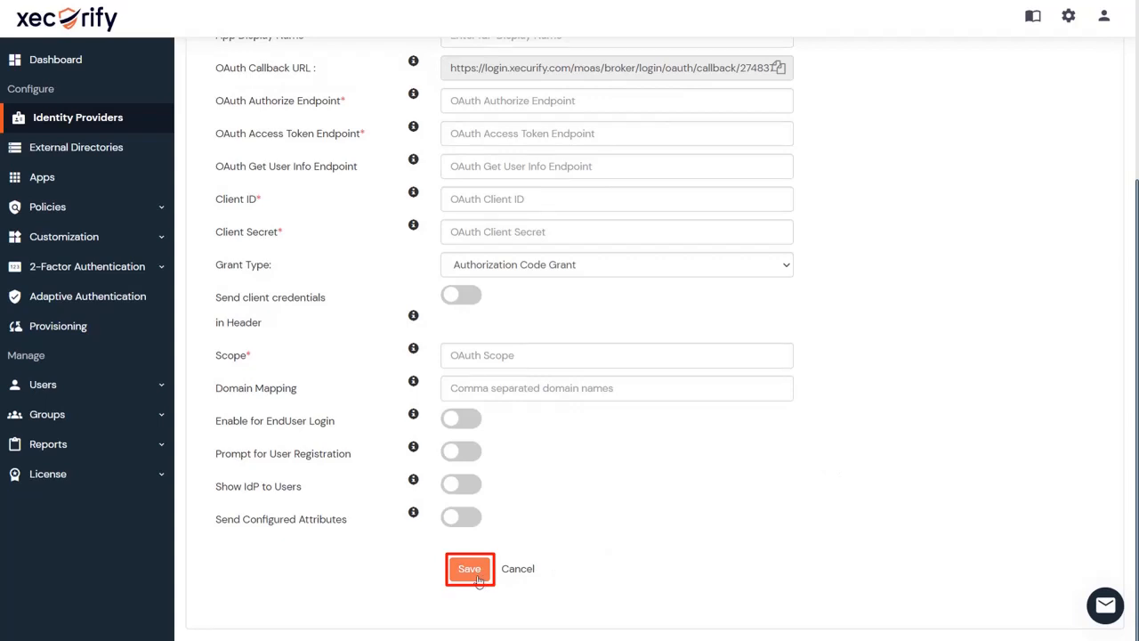
{"action": "left_click", "coordinate": [469, 568]}
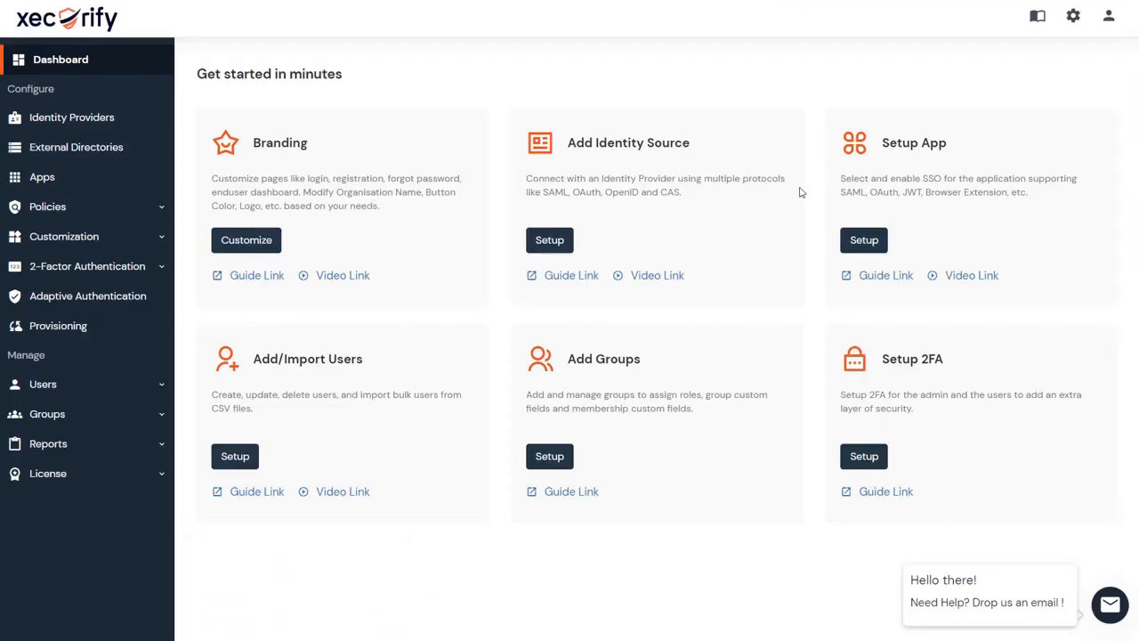
Open the Add Directory page from the Add Identity Source setup choices.
{"action": "left_click", "coordinate": [549, 239]}
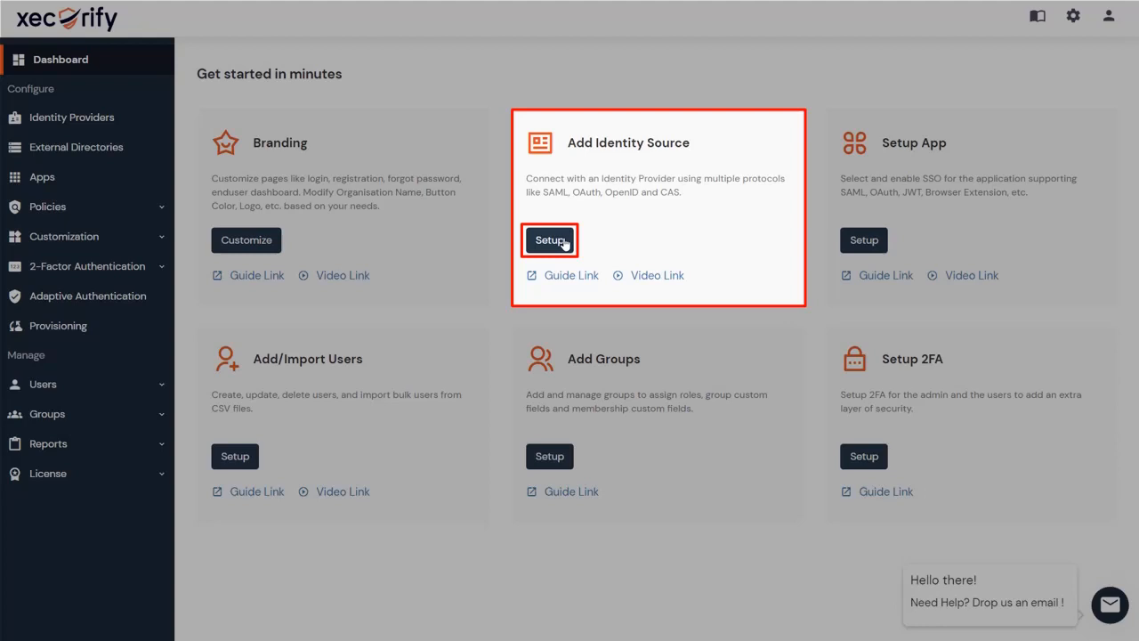
{"action": "left_click", "coordinate": [549, 240]}
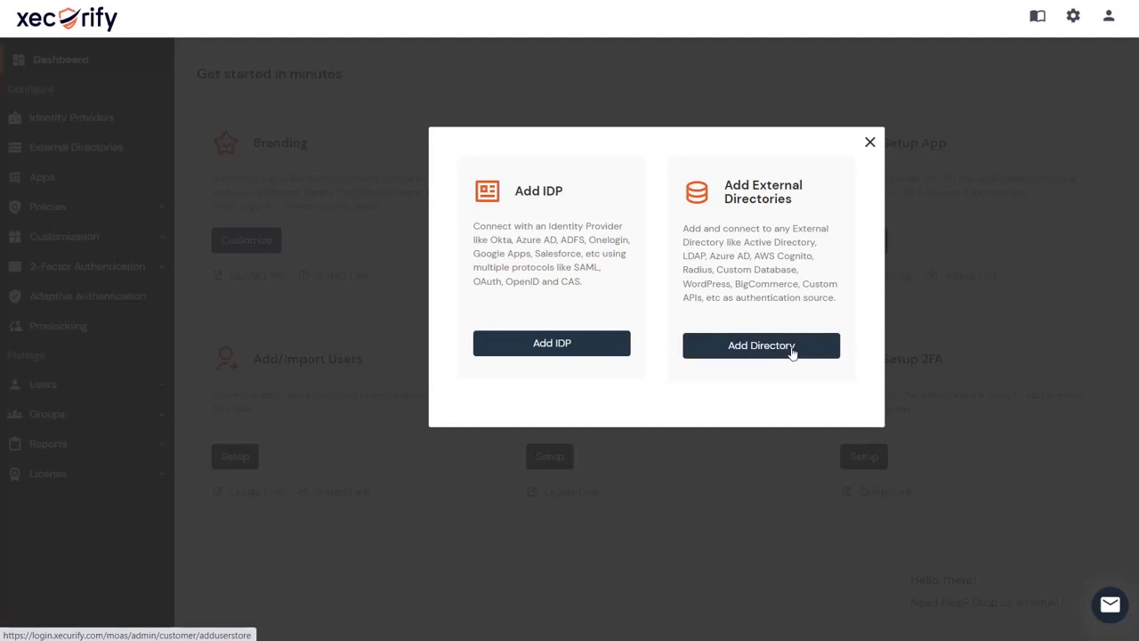
{"action": "left_click", "coordinate": [761, 345]}
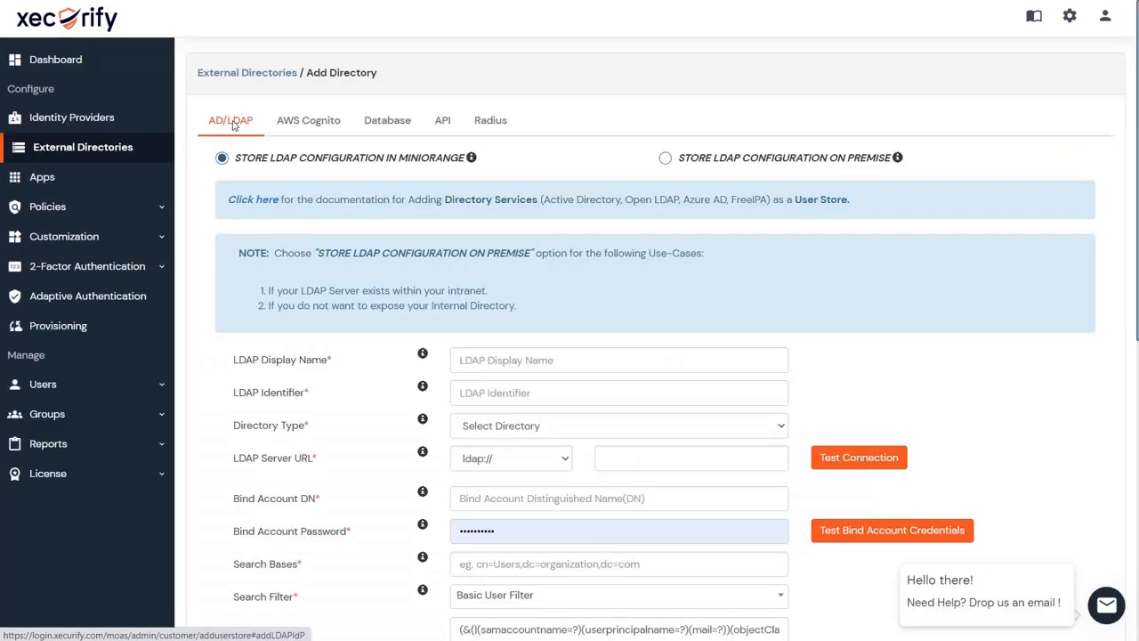
Browse the AWS Cognito, Database, API and Radius directory forms, then return to AD/LDAP.
{"action": "left_click", "coordinate": [308, 120]}
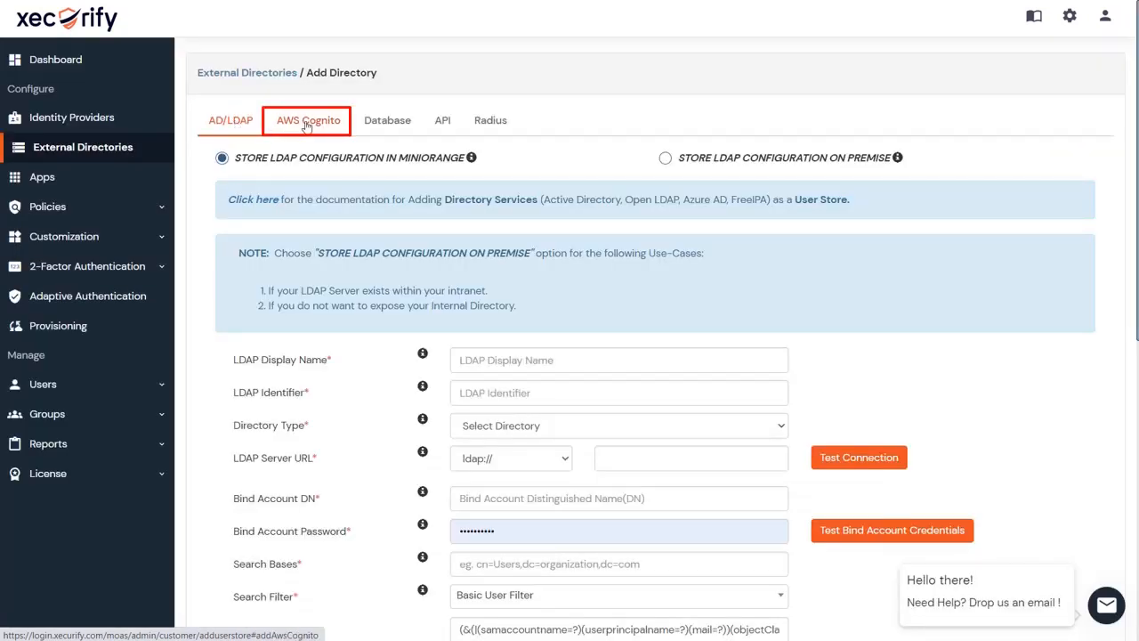
{"action": "left_click", "coordinate": [387, 120]}
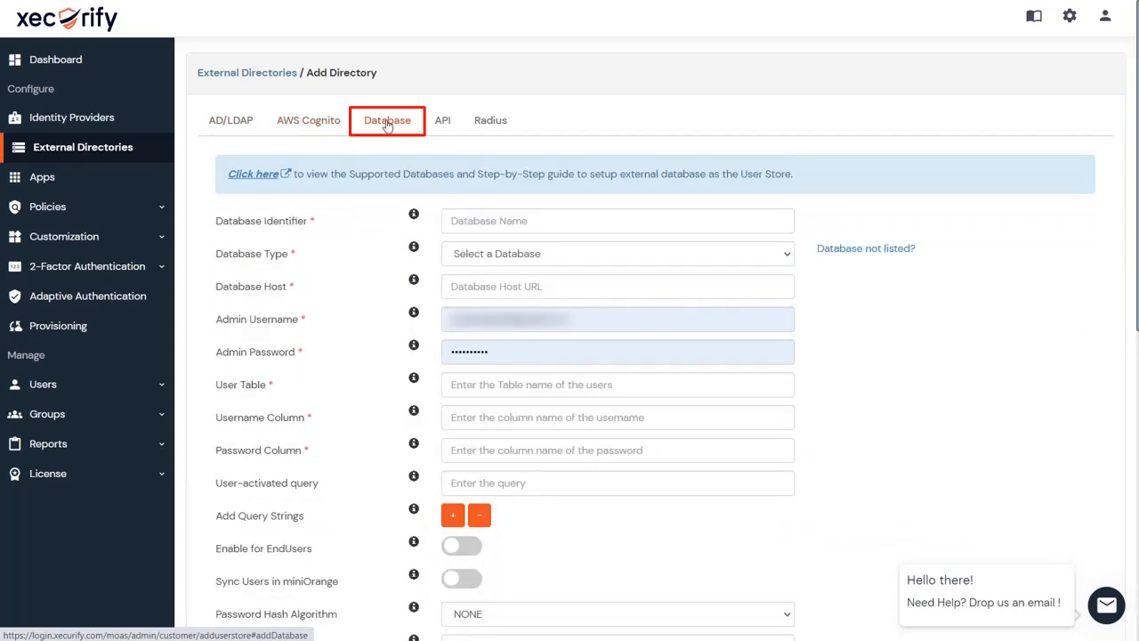
{"action": "left_click", "coordinate": [490, 120]}
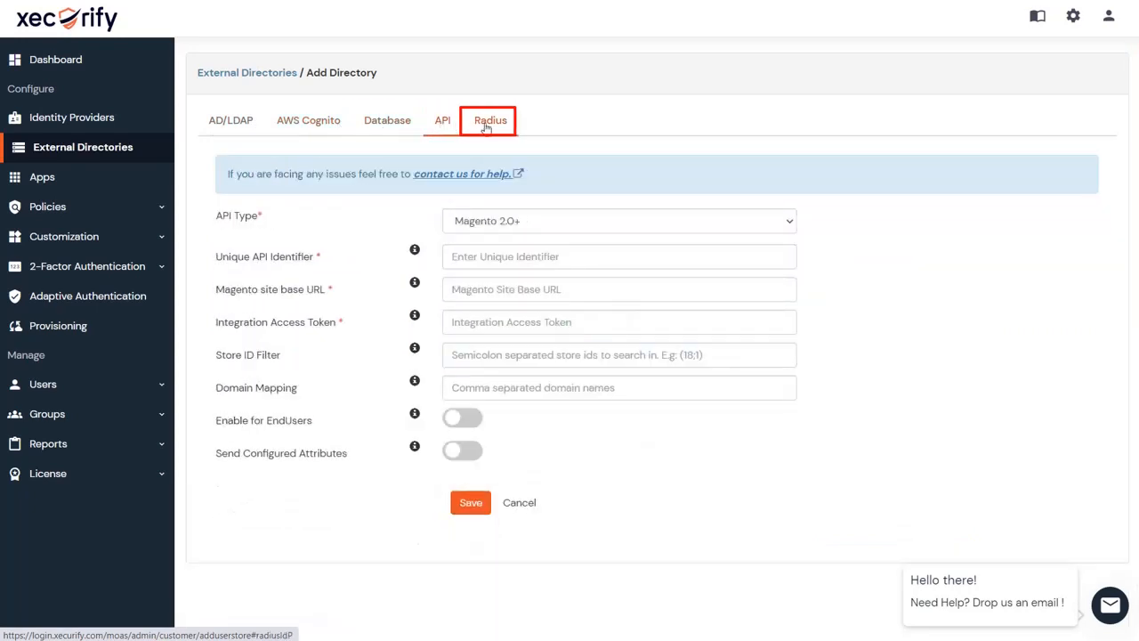
{"action": "left_click", "coordinate": [491, 120]}
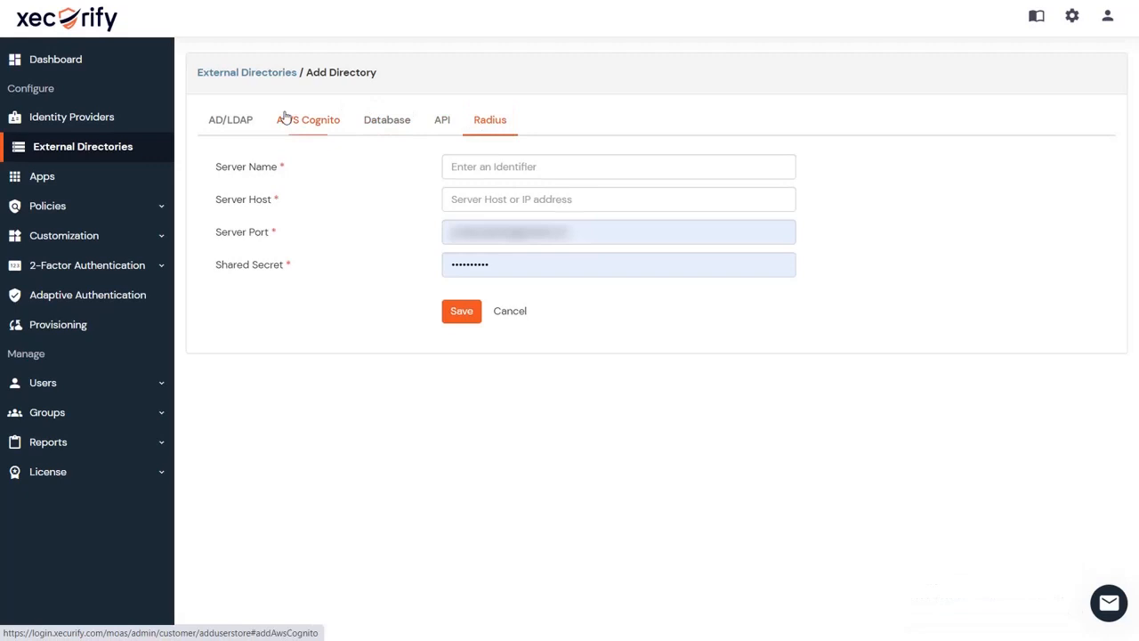
{"action": "left_click", "coordinate": [230, 119]}
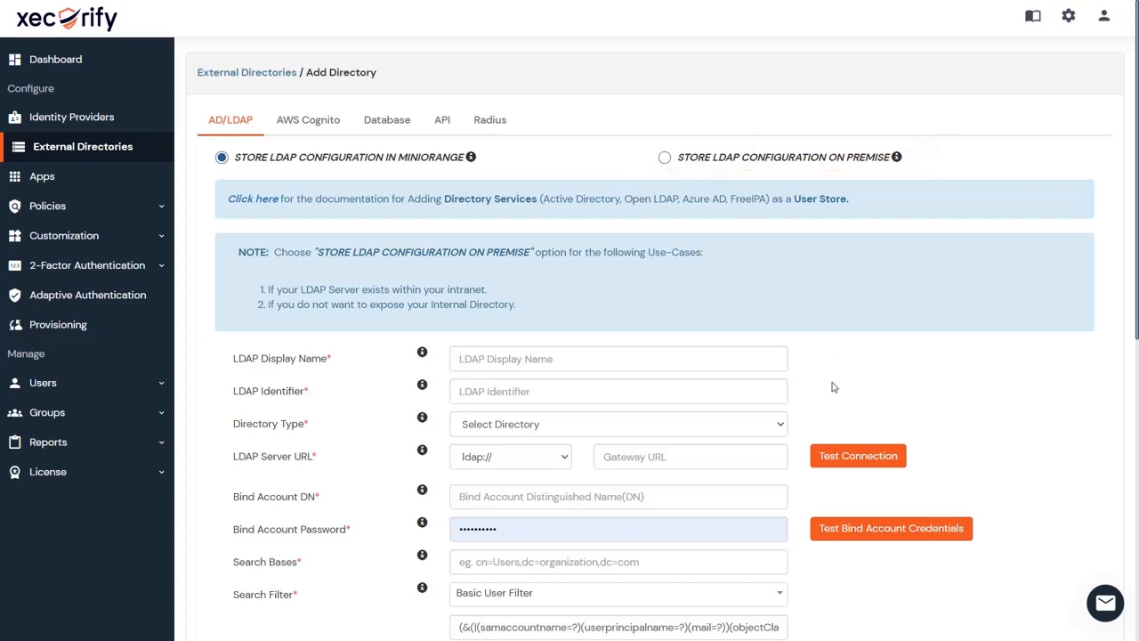
Save the AD/LDAP directory form, then view the Database, AWS Cognito and API forms.
{"action": "scroll", "scroll_direction": "down", "scroll_amount": 3}
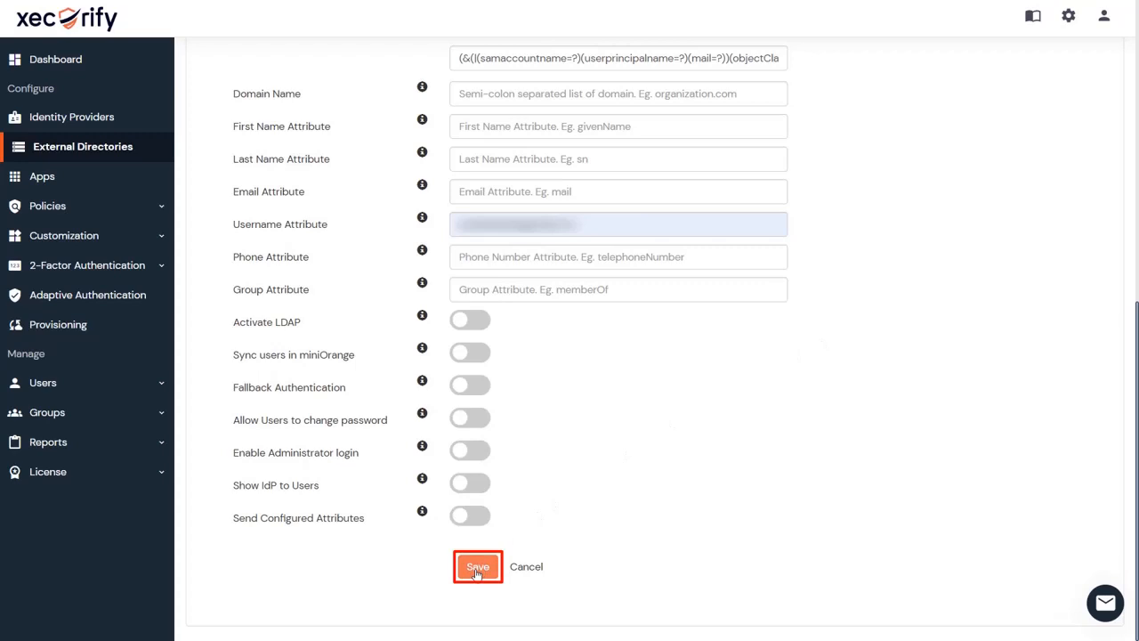
{"action": "left_click", "coordinate": [478, 567]}
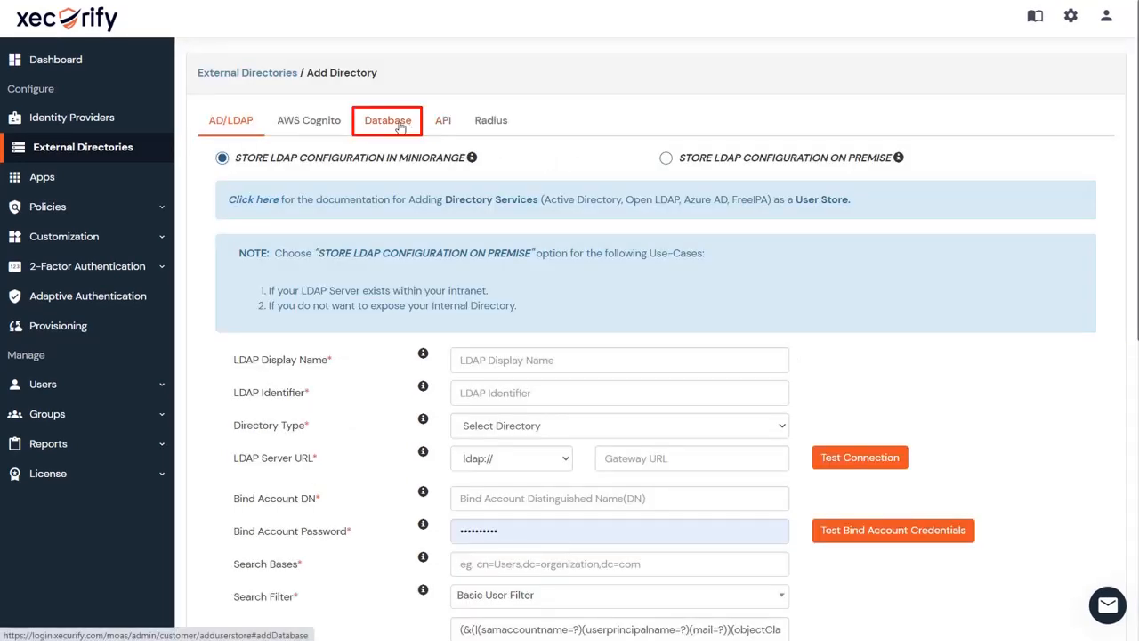
{"action": "left_click", "coordinate": [387, 120]}
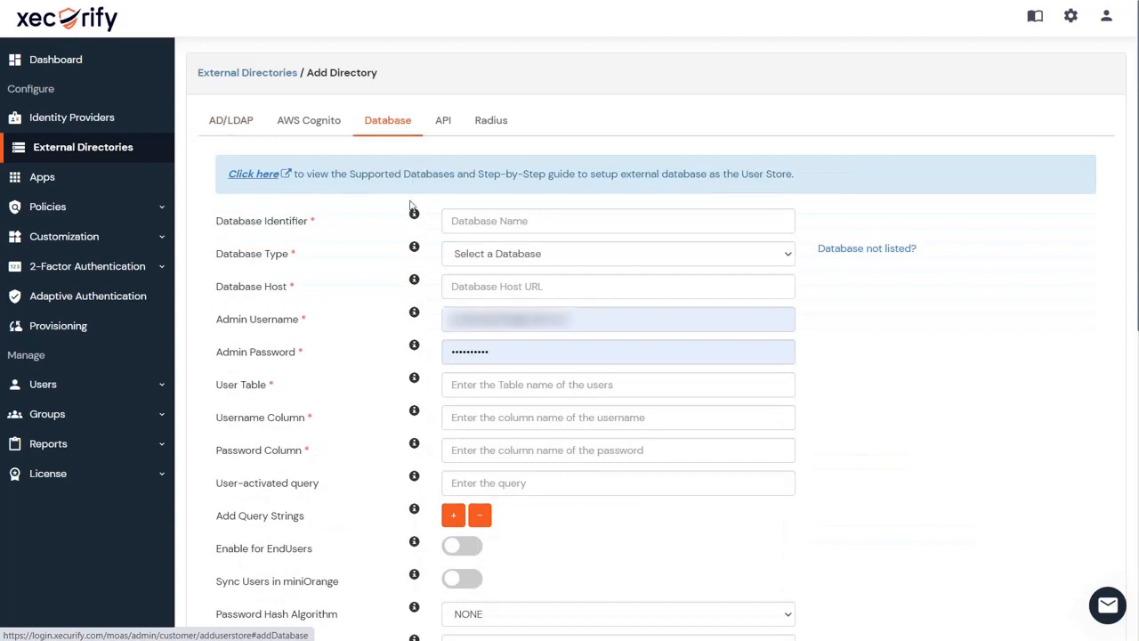
{"action": "mouse_move", "coordinate": [309, 133]}
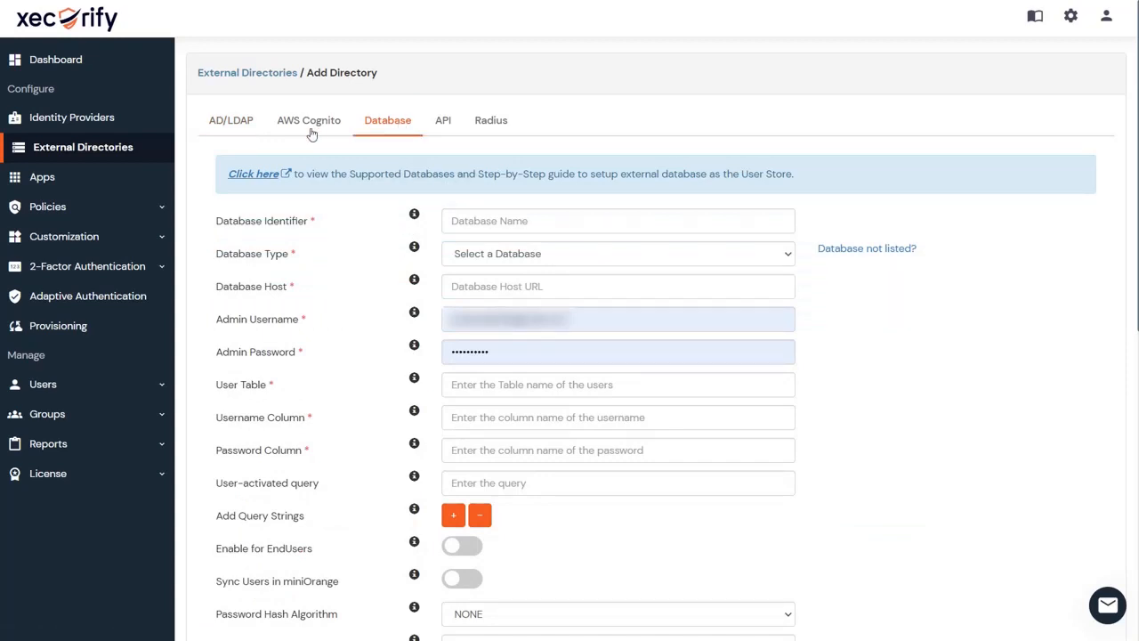
{"action": "left_click", "coordinate": [309, 120]}
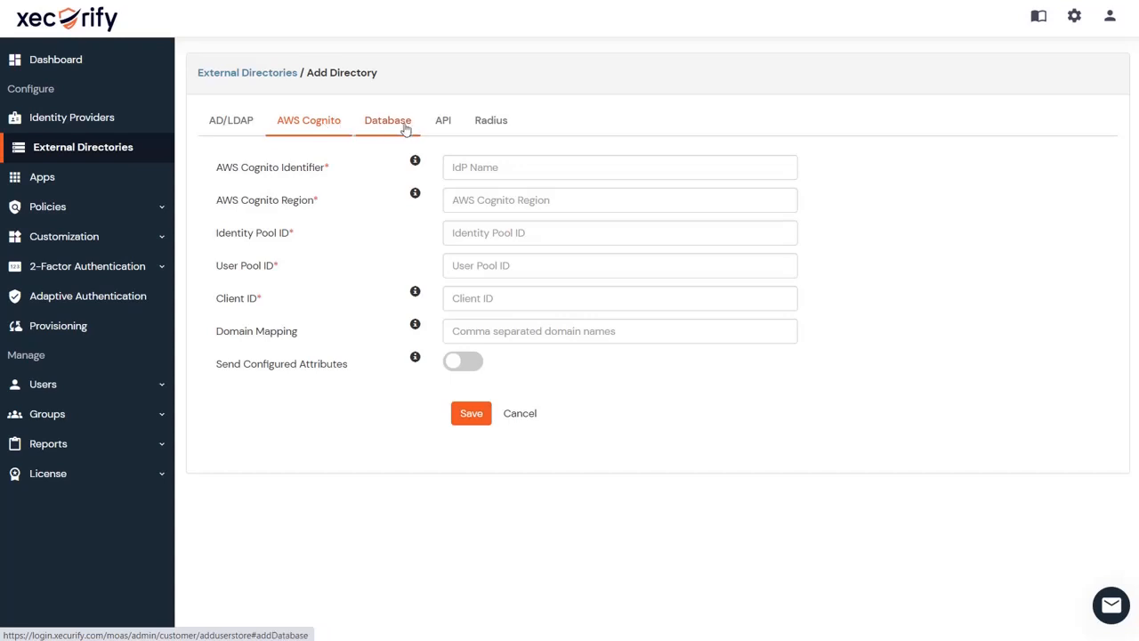
{"action": "left_click", "coordinate": [490, 120]}
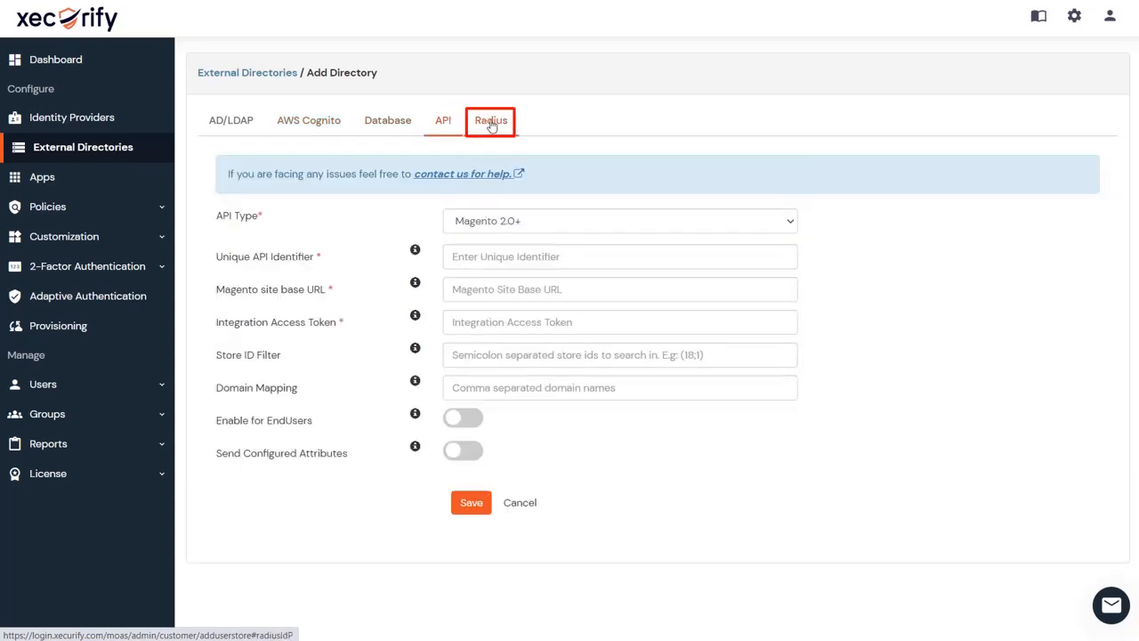